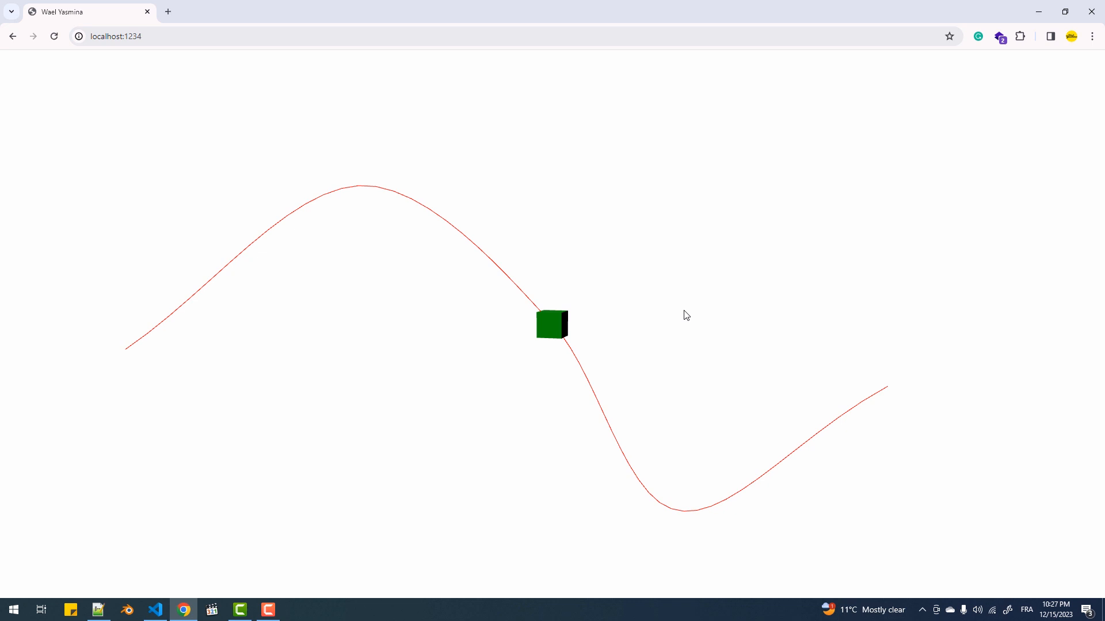
Give animate a time parameter, compute looping t = (time % 6)/6, and copy path.getPointAt(t) into box.position
{"action": "left_click", "coordinate": [154, 610]}
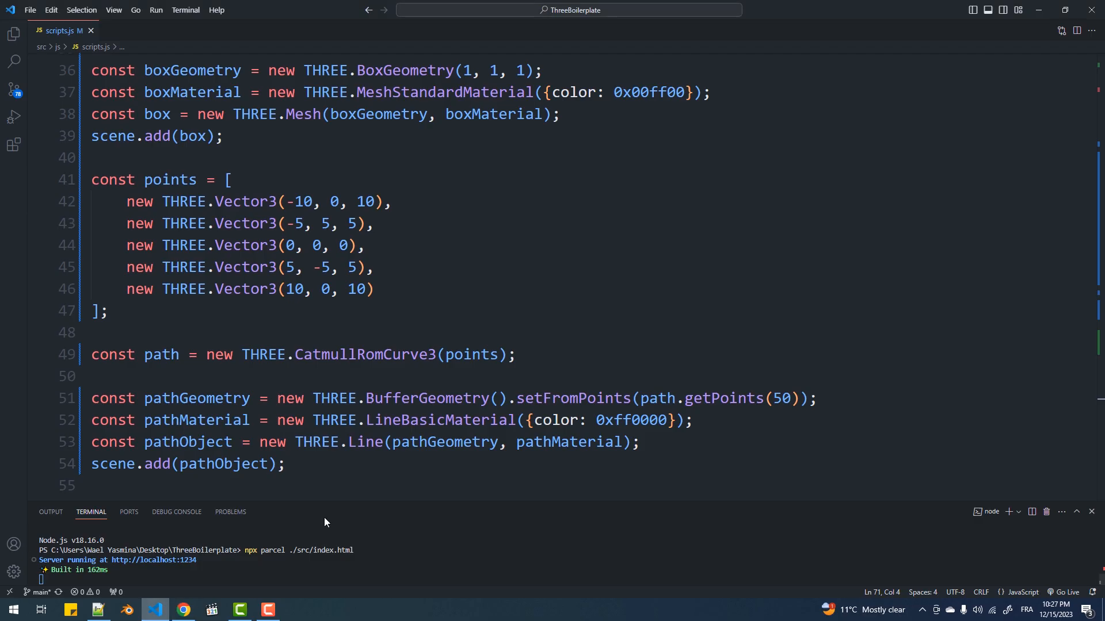
{"action": "mouse_move", "coordinate": [575, 291]}
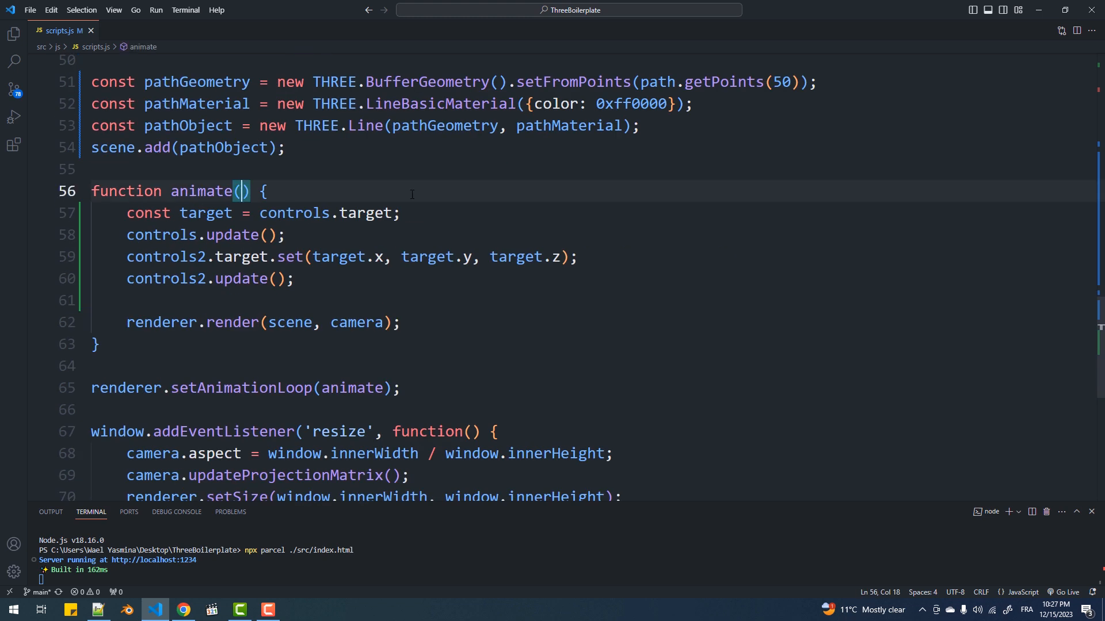
{"action": "type", "text": "const t = (time / 200"}
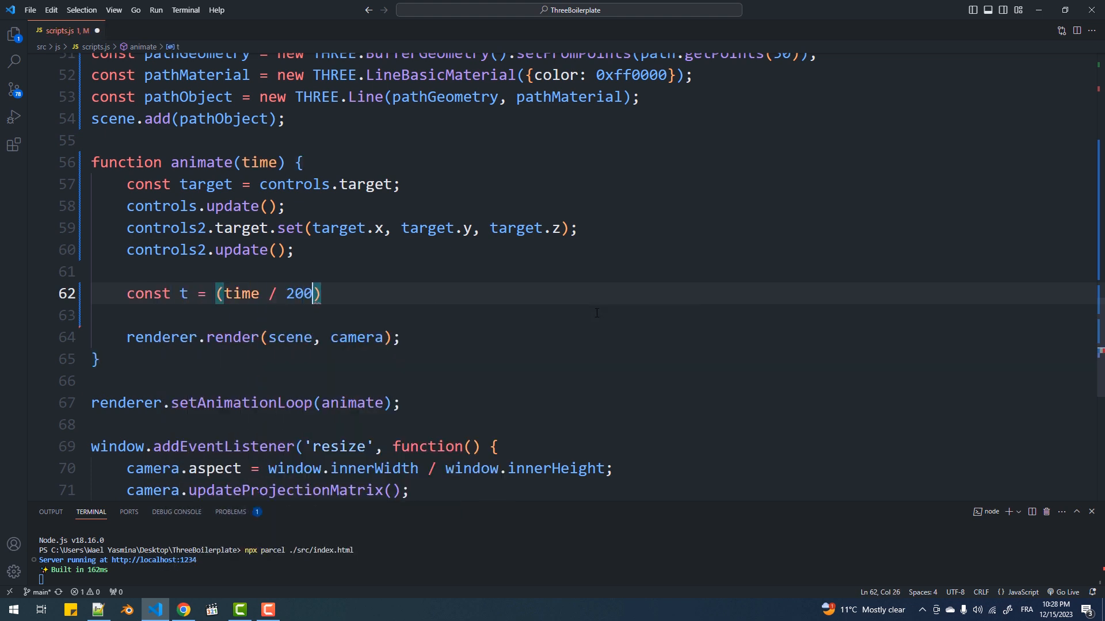
{"action": "type", "text": "0 % 6) / 6;"}
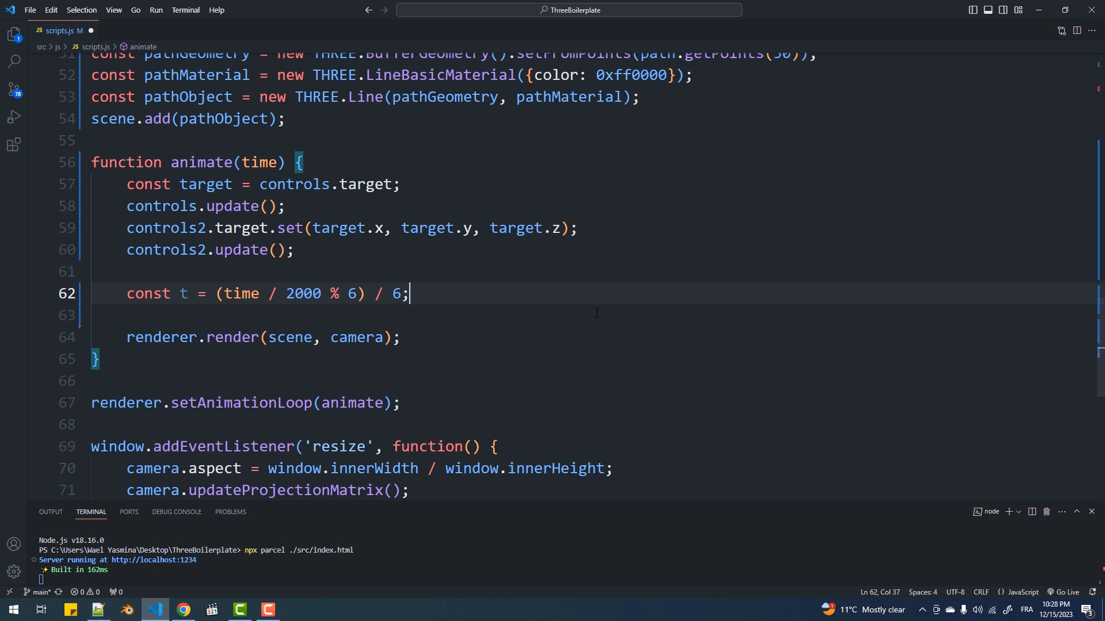
{"action": "scroll", "scroll_direction": "up", "scroll_amount": 3}
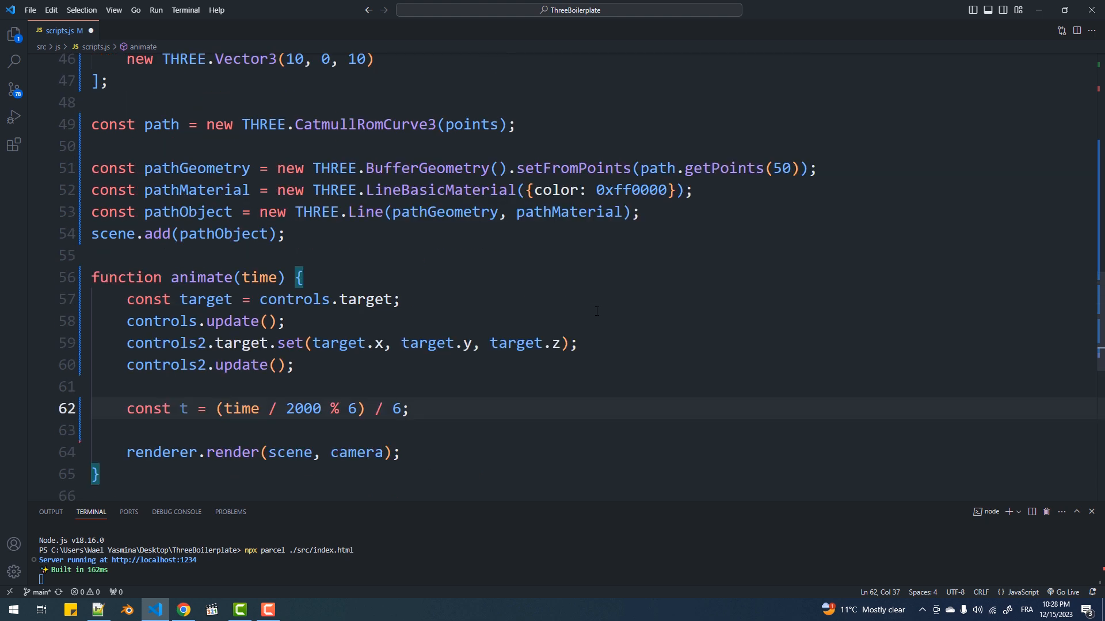
{"action": "scroll", "scroll_direction": "up", "scroll_amount": 3}
{"action": "type", "text": "c"}
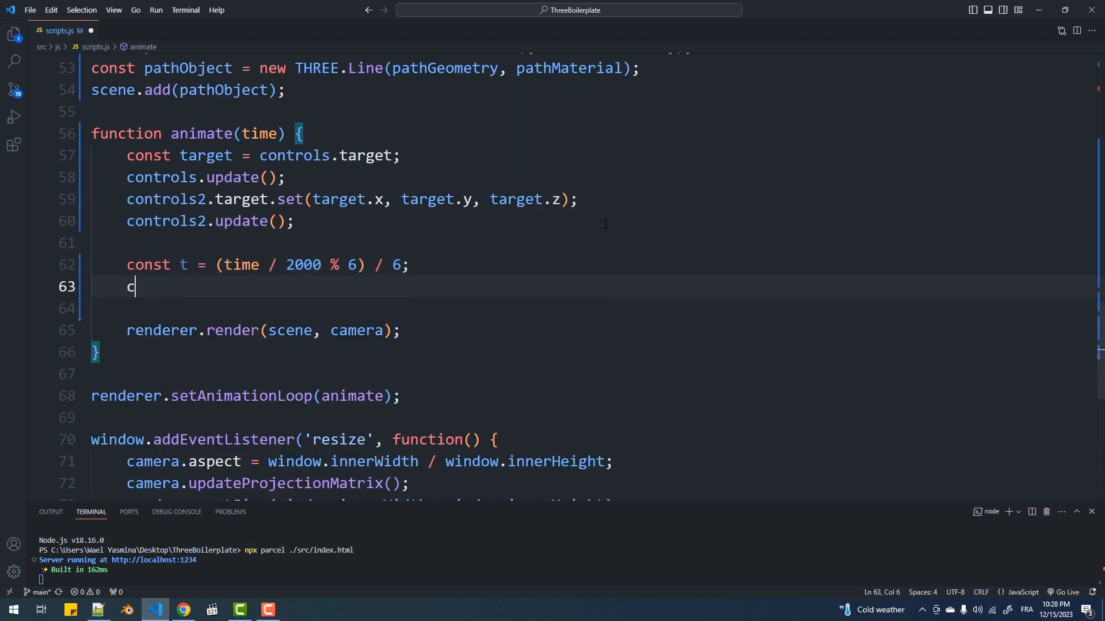
{"action": "type", "text": "onst position = path.getPointAt(t"}
{"action": "type", "text": "box.position.copy(position"}
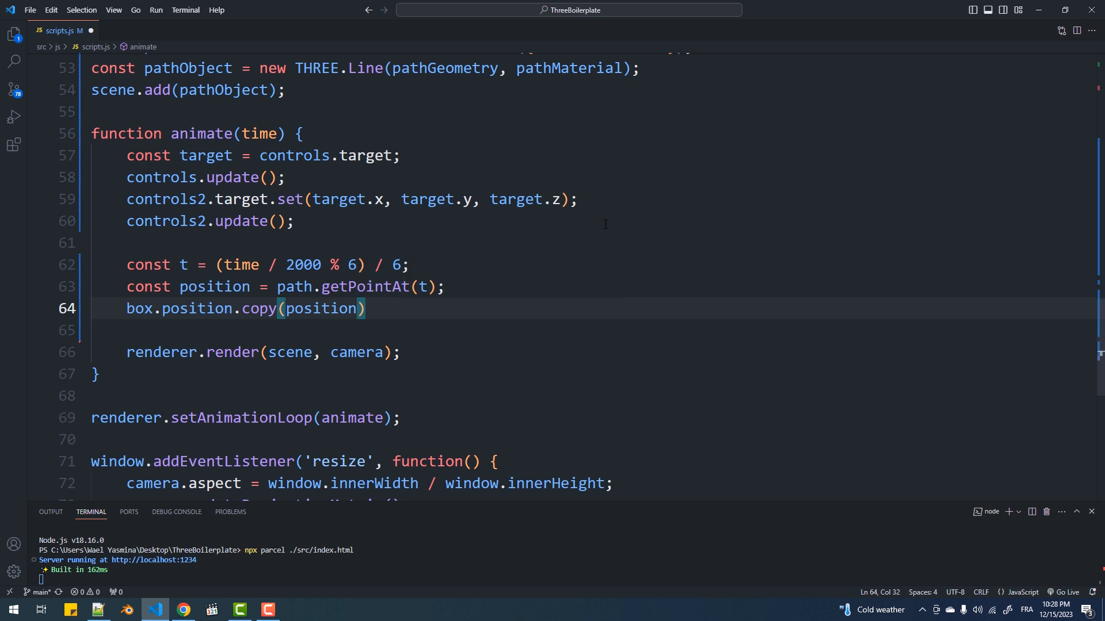
{"action": "type", "text": ";"}
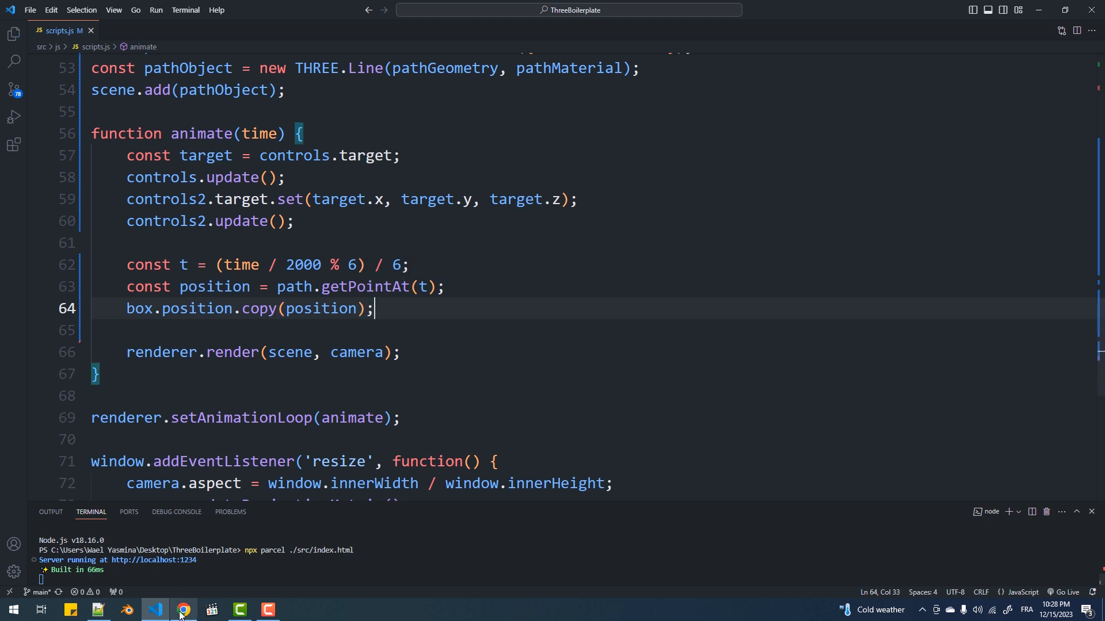
Watch the box travel in Chrome, pass true to CatmullRomCurve3 to close the loop, and recheck
{"action": "left_click", "coordinate": [183, 610]}
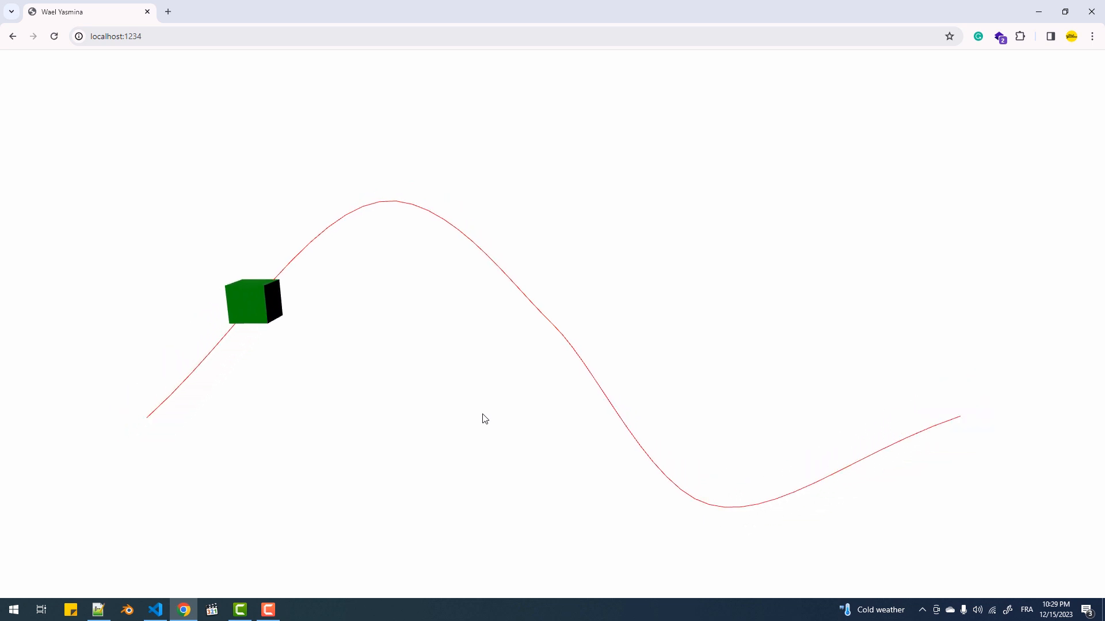
{"action": "left_click", "coordinate": [155, 610]}
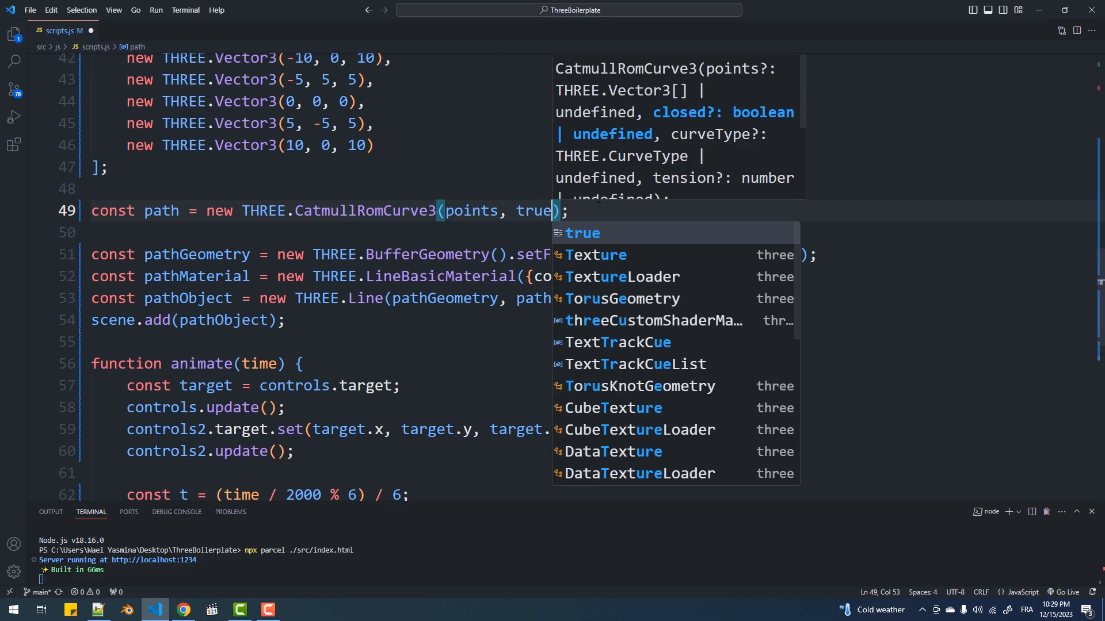
{"action": "left_click", "coordinate": [183, 610]}
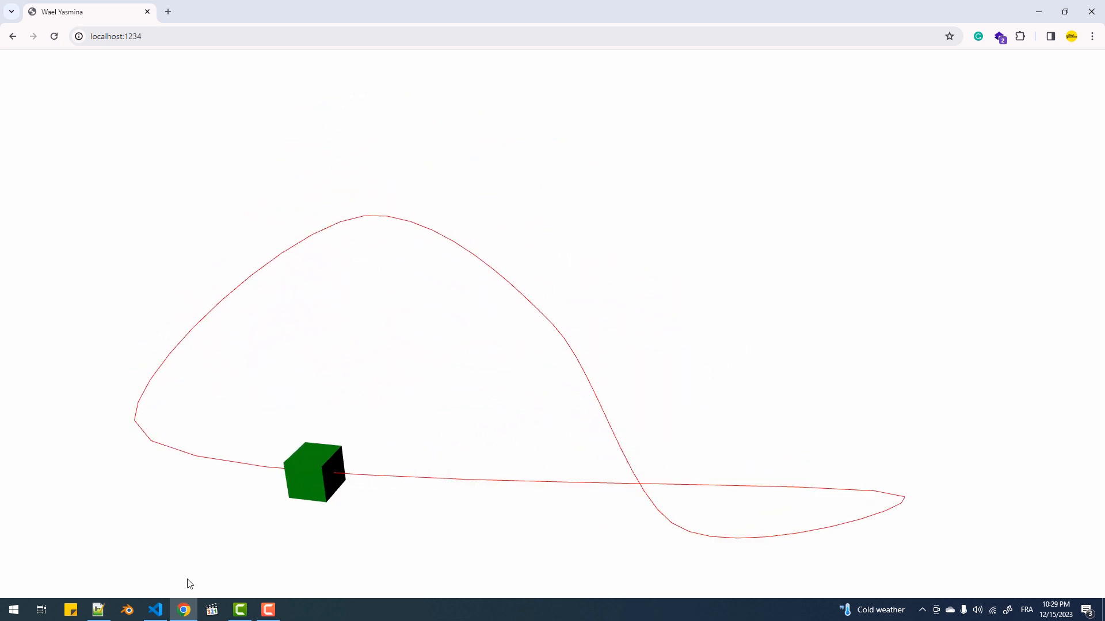
{"action": "left_click", "coordinate": [156, 610]}
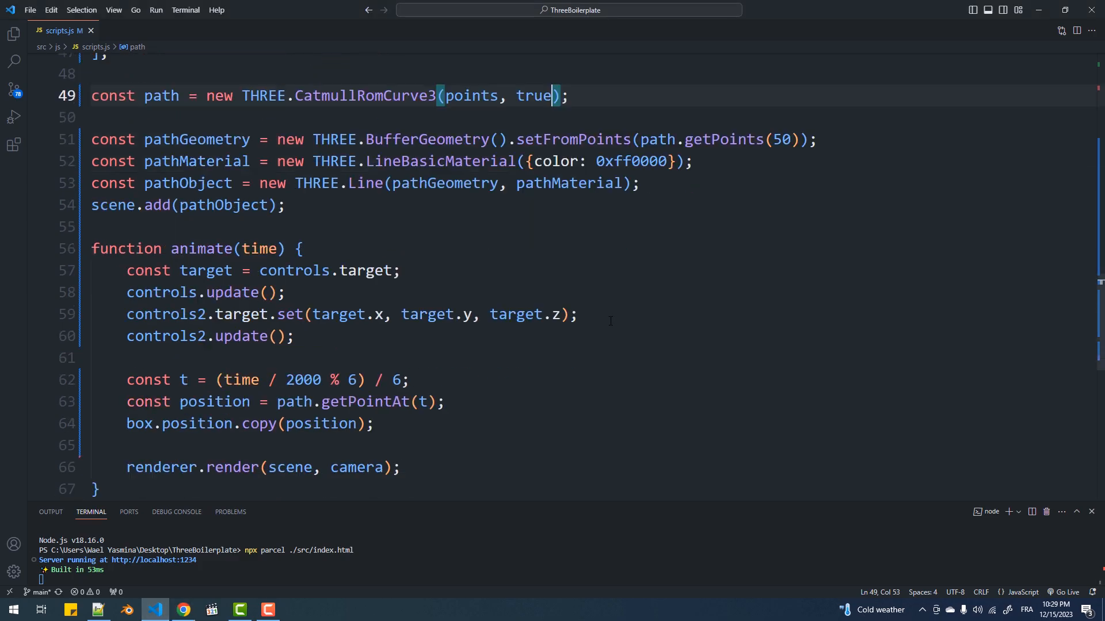
Have animate reschedule itself with requestAnimationFrame(animate) and read time from Date.now()
{"action": "scroll", "scroll_direction": "down", "scroll_amount": 3}
{"action": "type", "text": "animate();"}
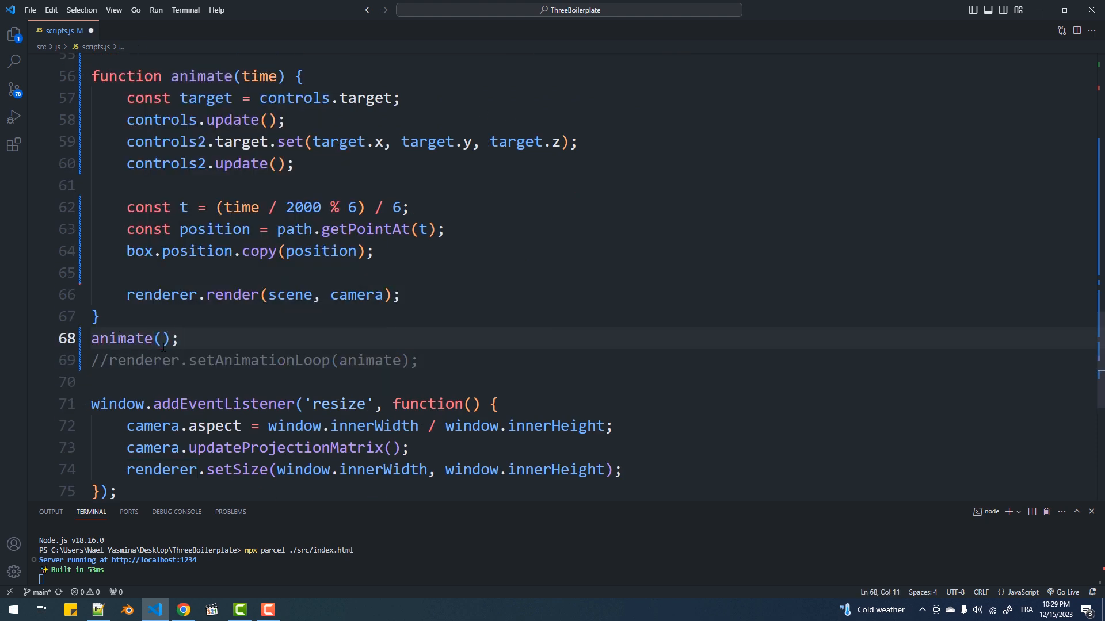
{"action": "type", "text": "requestAnimationFrame(animate);"}
{"action": "type", "text": "const time"}
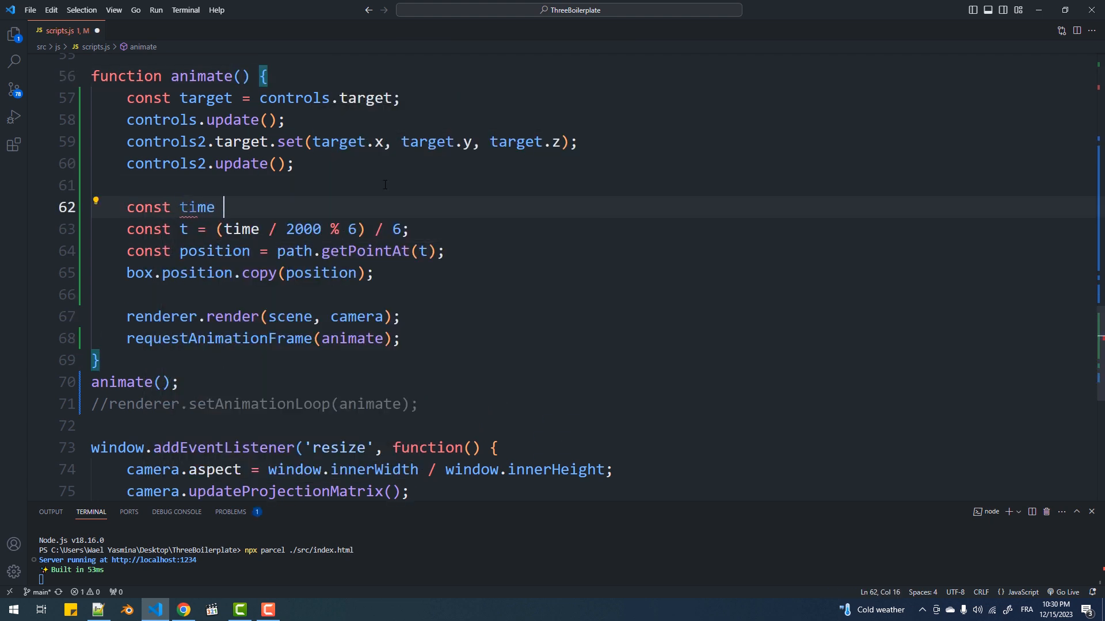
{"action": "type", "text": "= Date.n"}
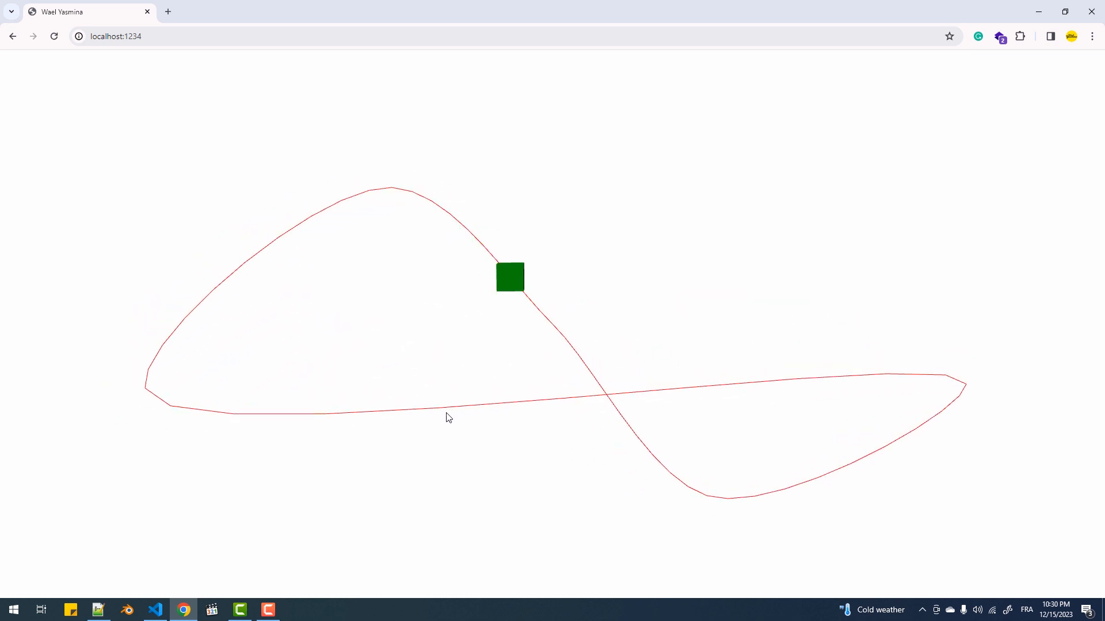
{"action": "left_click", "coordinate": [154, 610]}
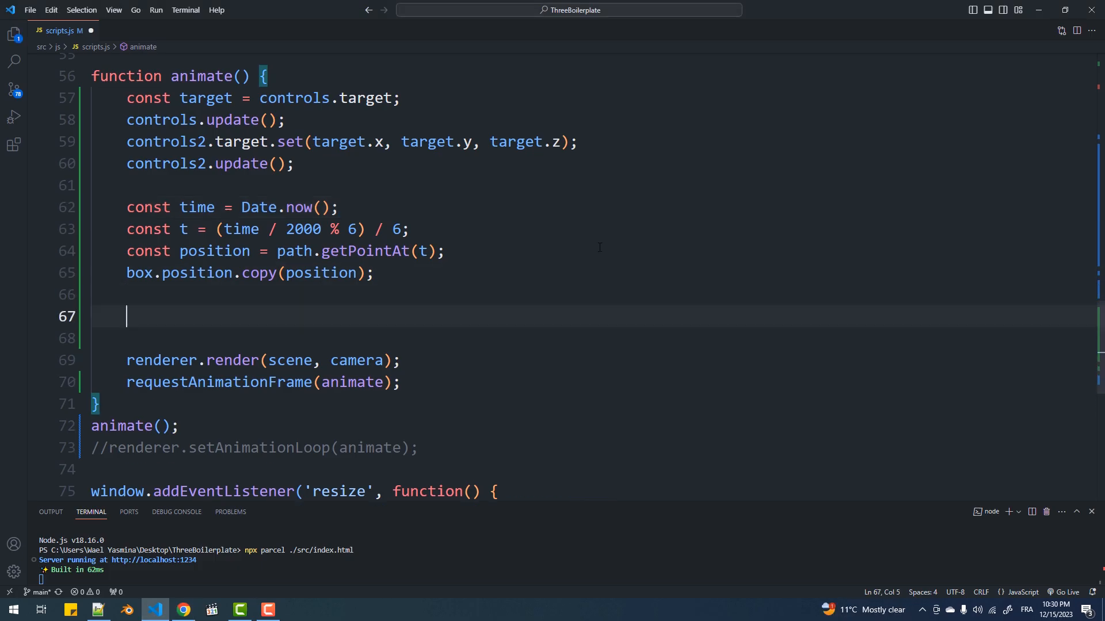
Orient the box with box.lookAt along path.getTangentAt(t).normalize(), save, and view it in Chrome
{"action": "type", "text": "const tangent = path.getTangentAt(t).norma"}
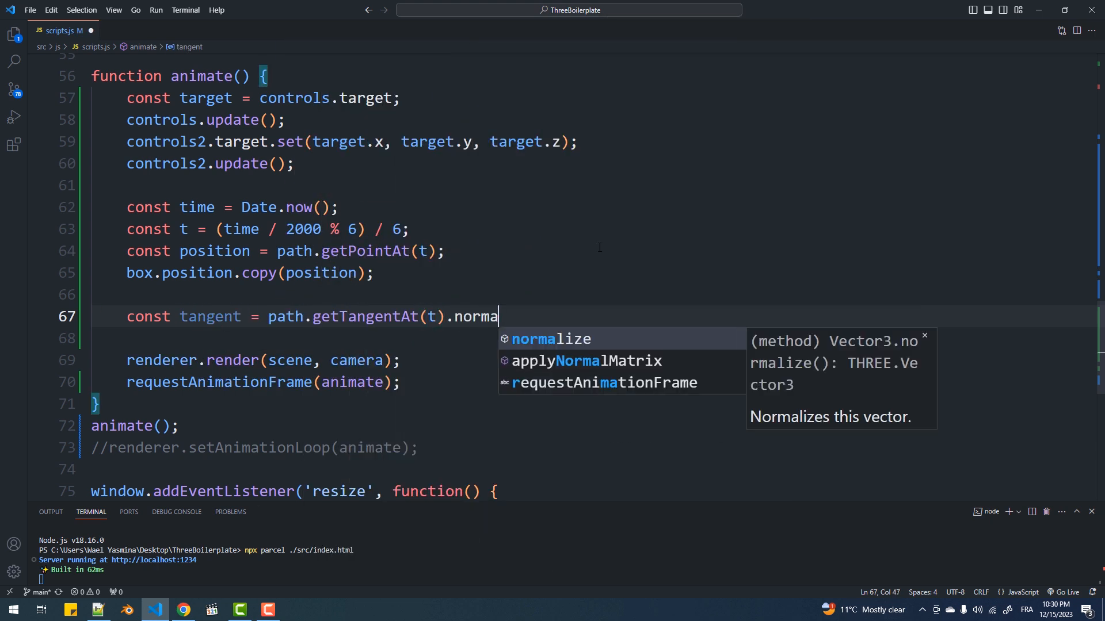
{"action": "type", "text": "box.lookAt(position.clone().add(tangent));"}
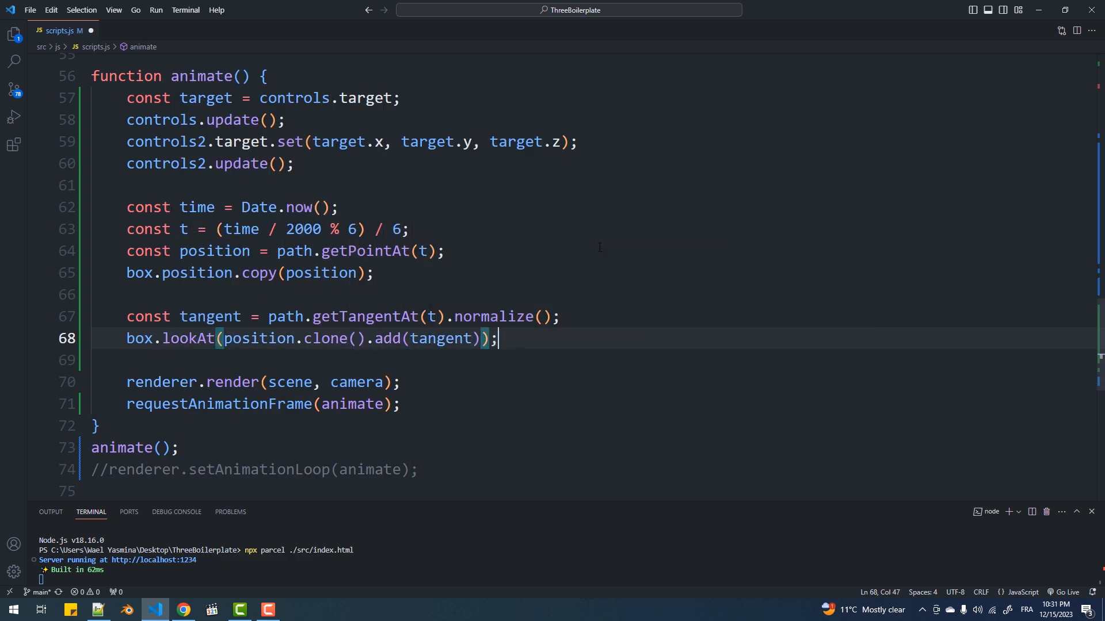
{"action": "key", "text": "ctrl+s"}
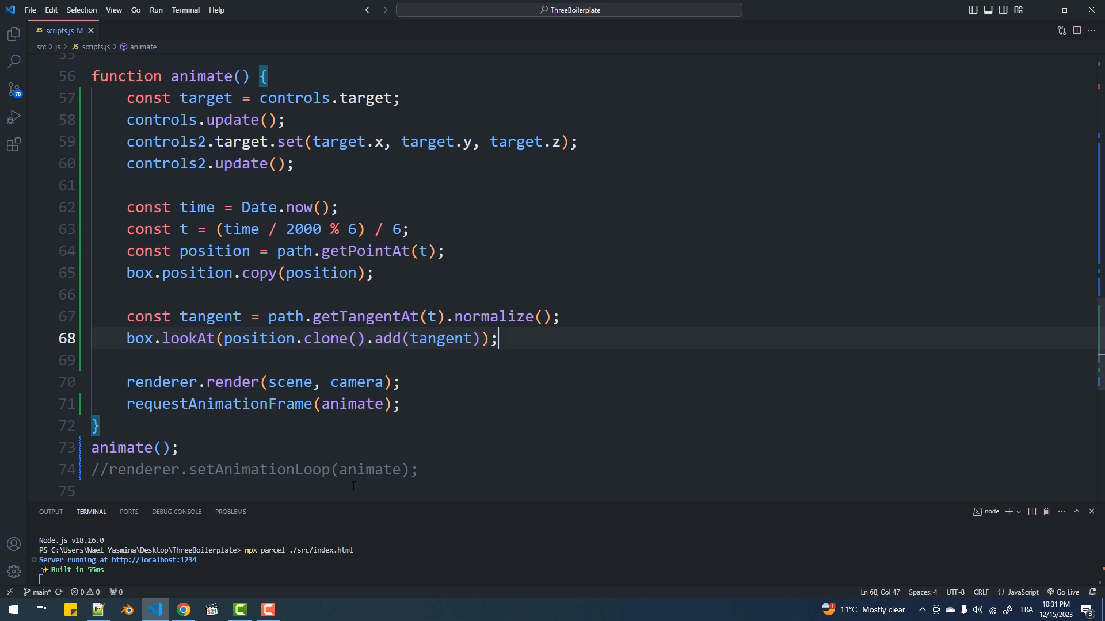
{"action": "left_click", "coordinate": [182, 610]}
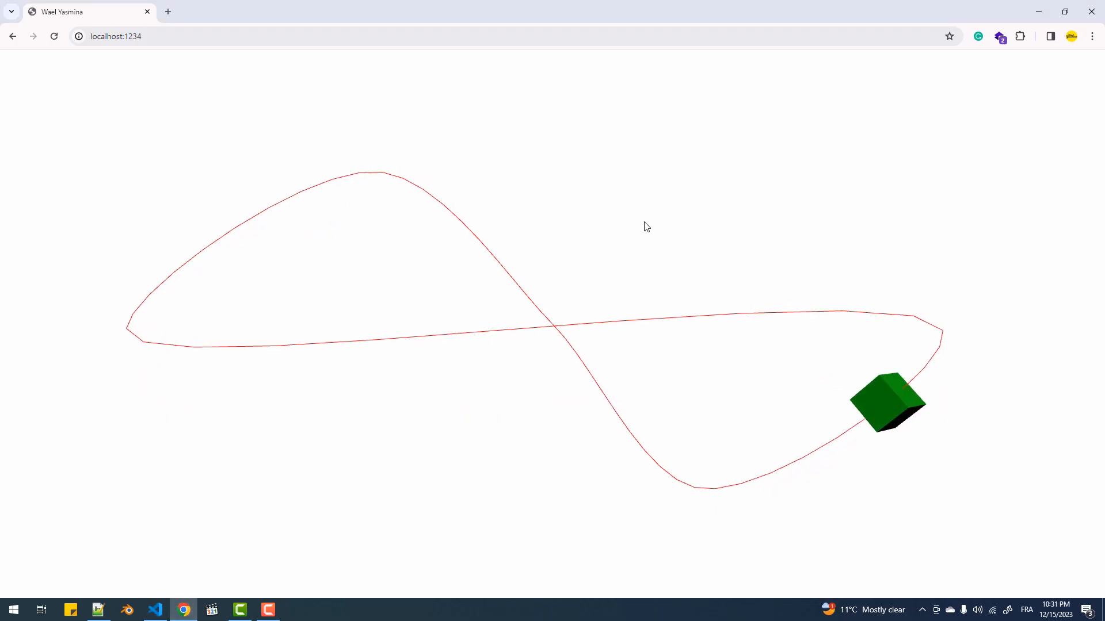